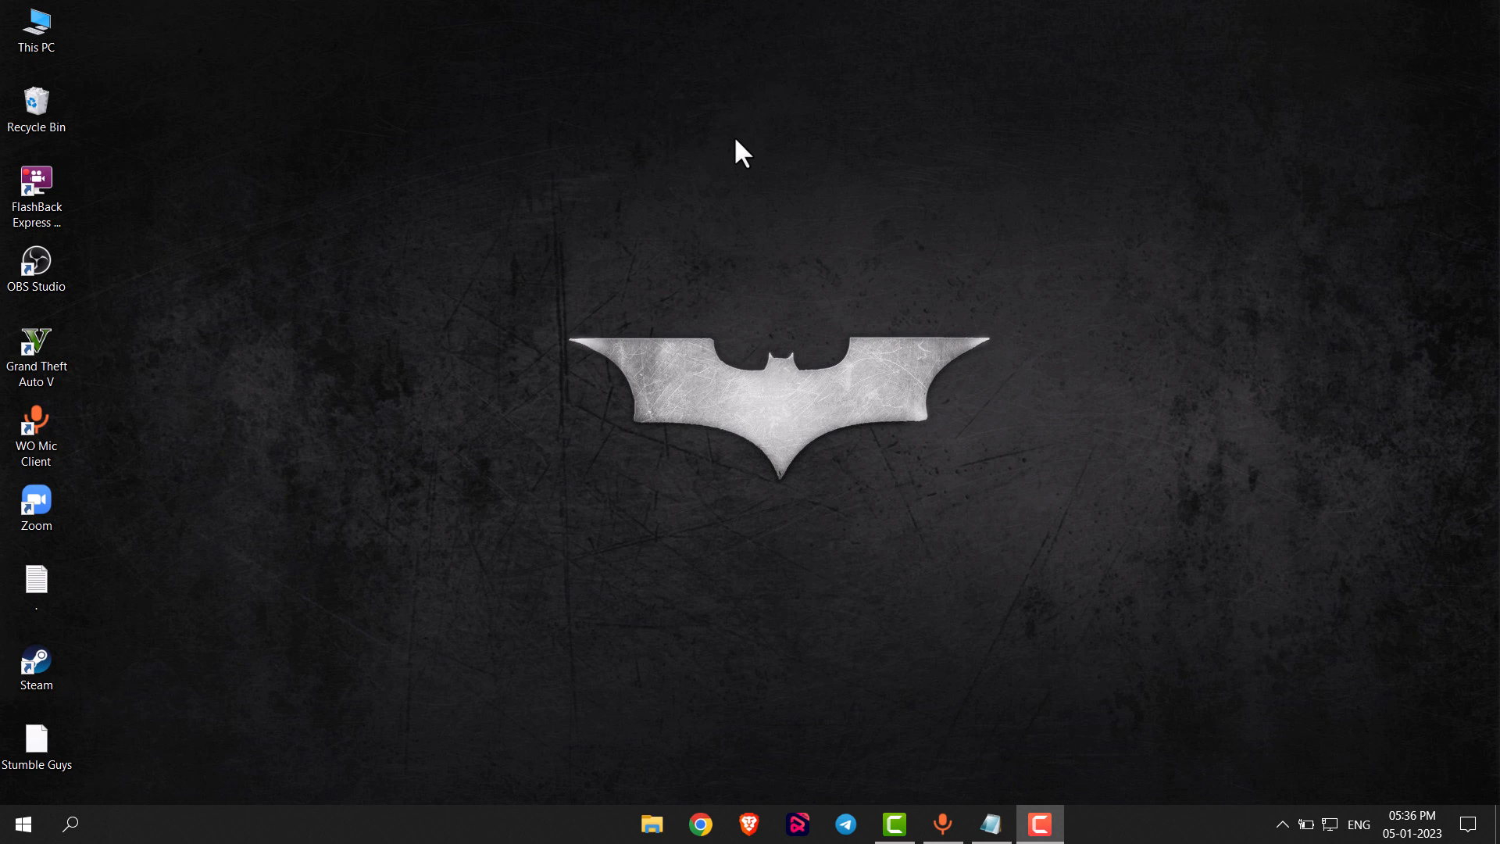
- Search the Start menu for 'device' to find Device Manager
{"action": "left_click", "coordinate": [22, 824]}
{"action": "type", "text": "device"}
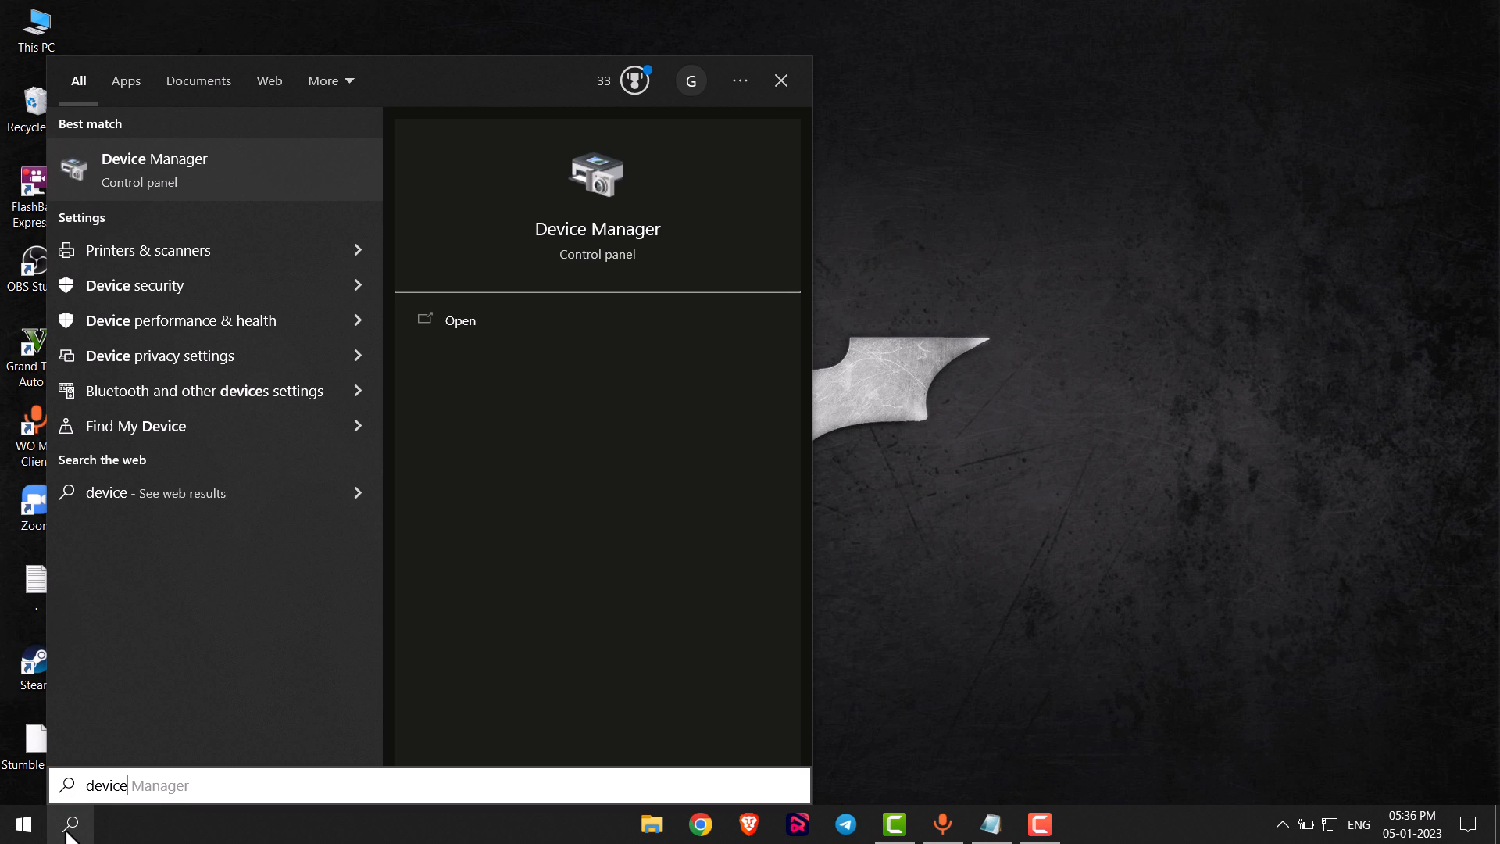
- Launch Device Manager and expand Display adapters to show Intel(R) HD Graphics 620
{"action": "left_click", "coordinate": [460, 320]}
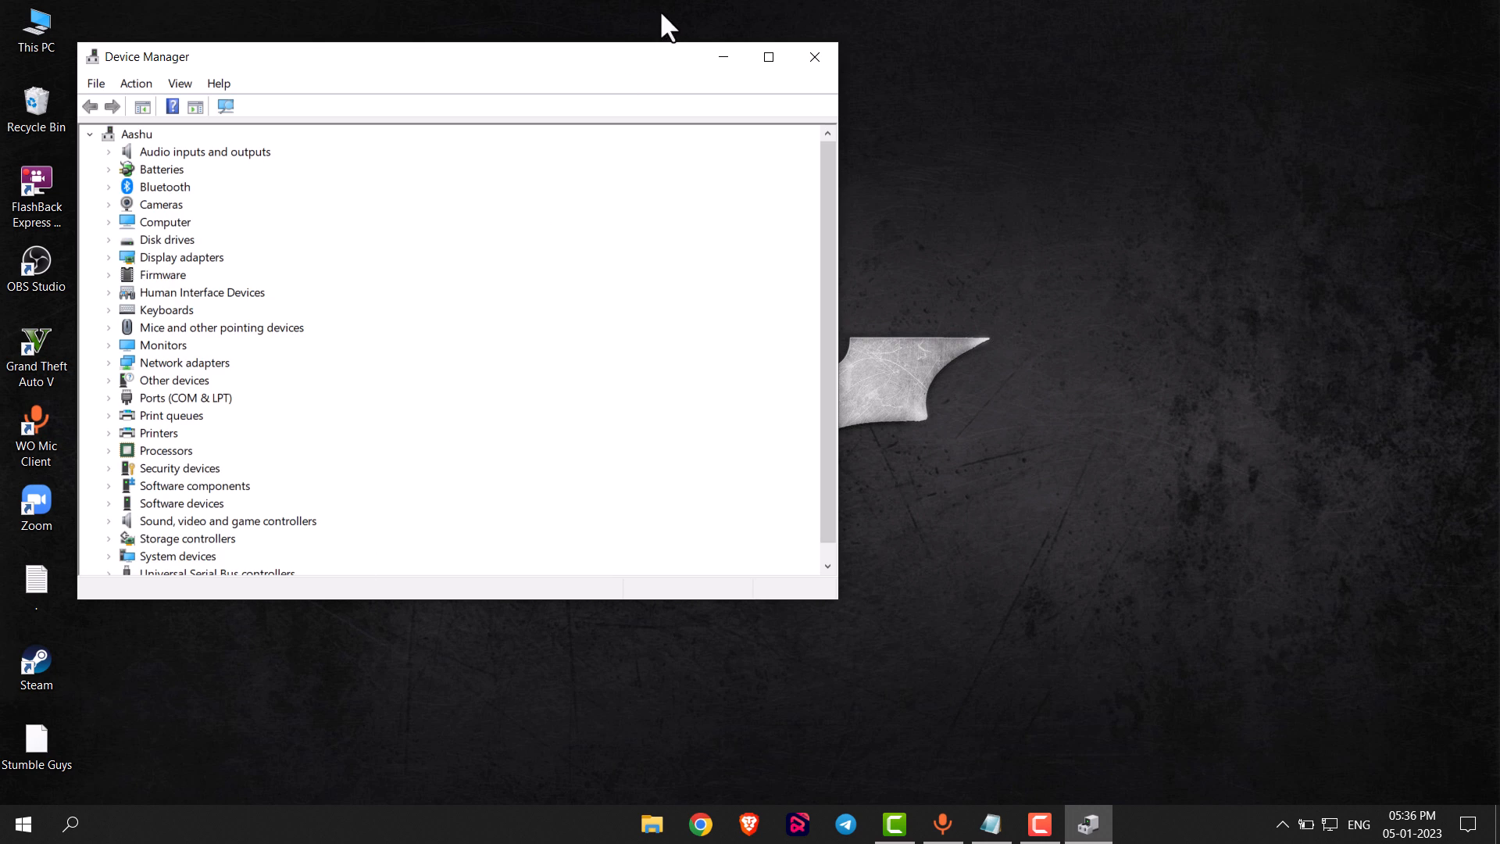
{"action": "mouse_move", "coordinate": [631, 65]}
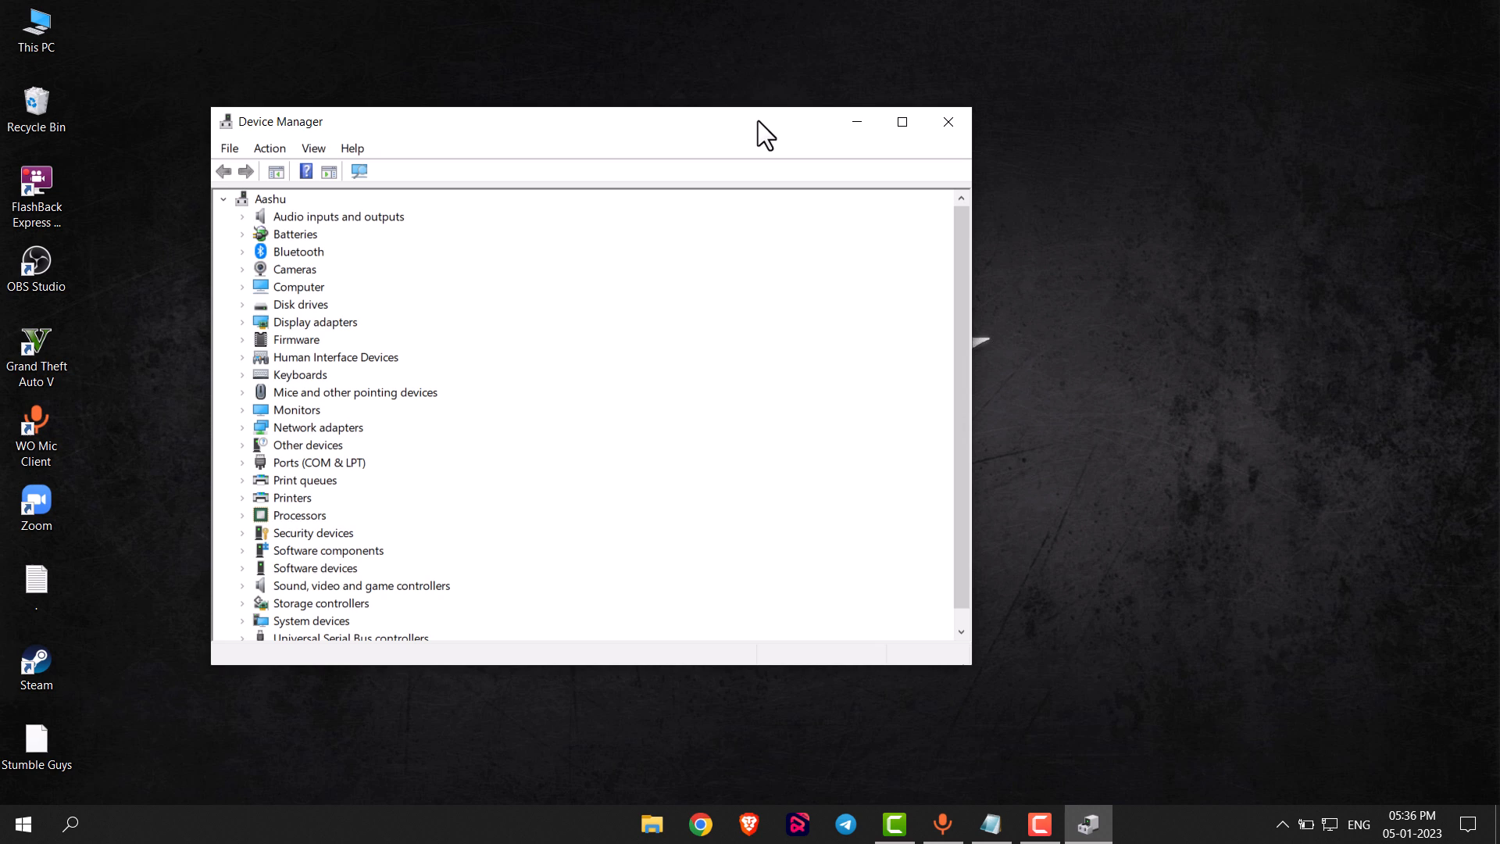
{"action": "mouse_move", "coordinate": [306, 345]}
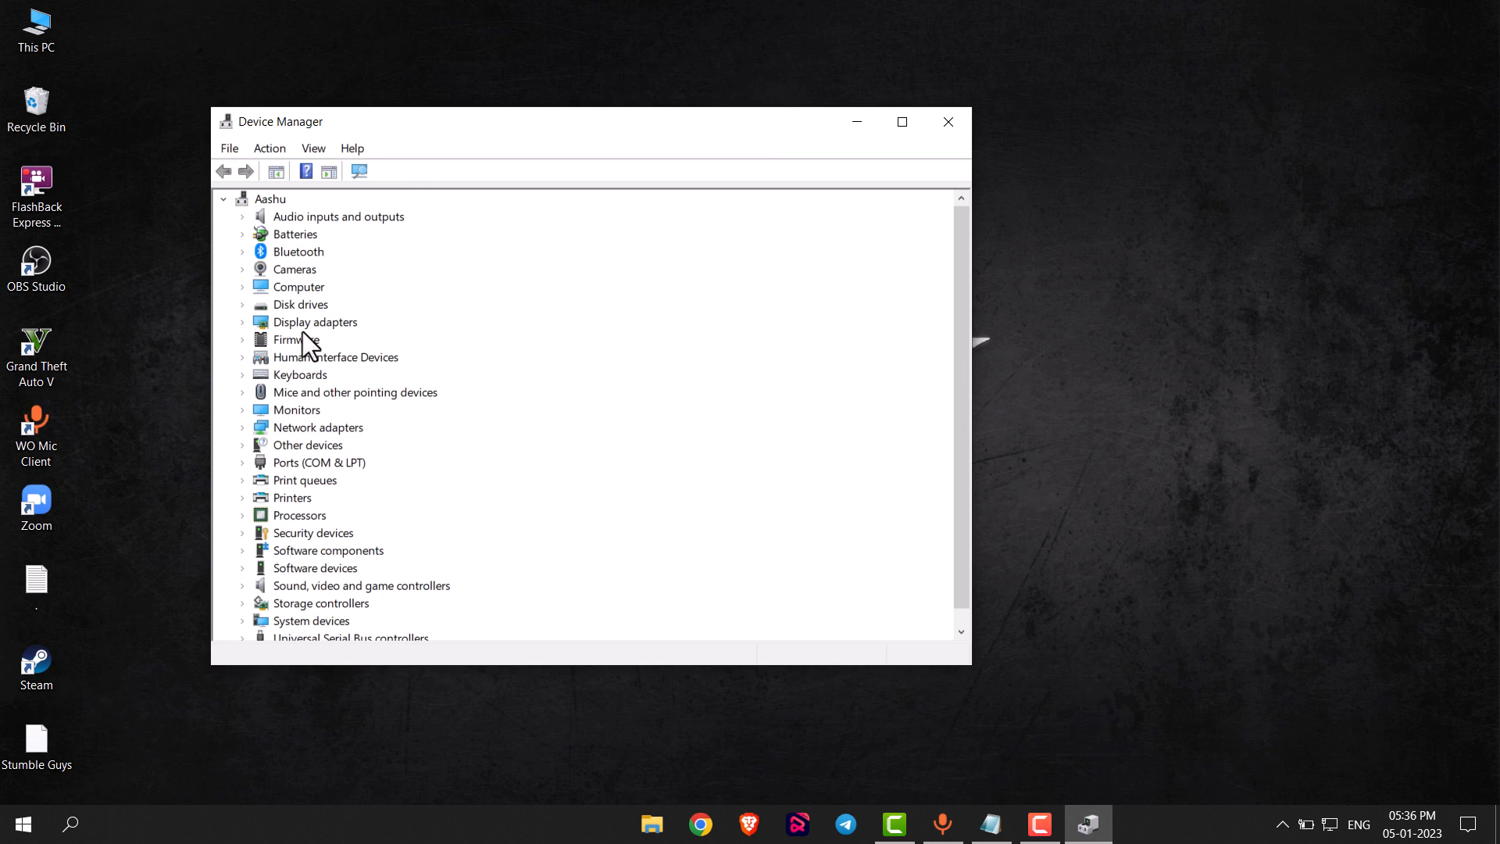
{"action": "mouse_move", "coordinate": [278, 400]}
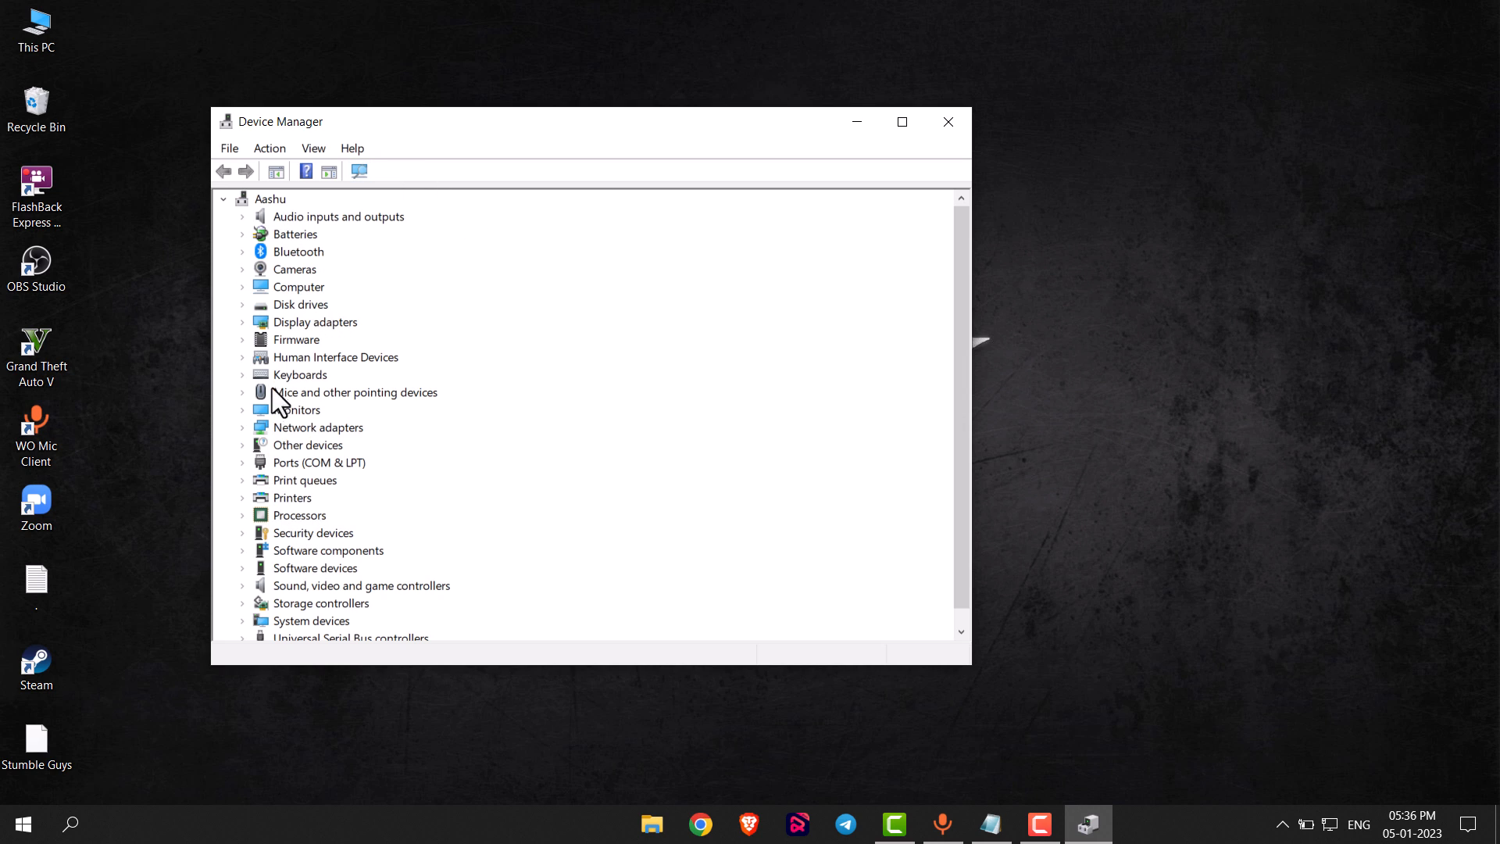
{"action": "mouse_move", "coordinate": [292, 338]}
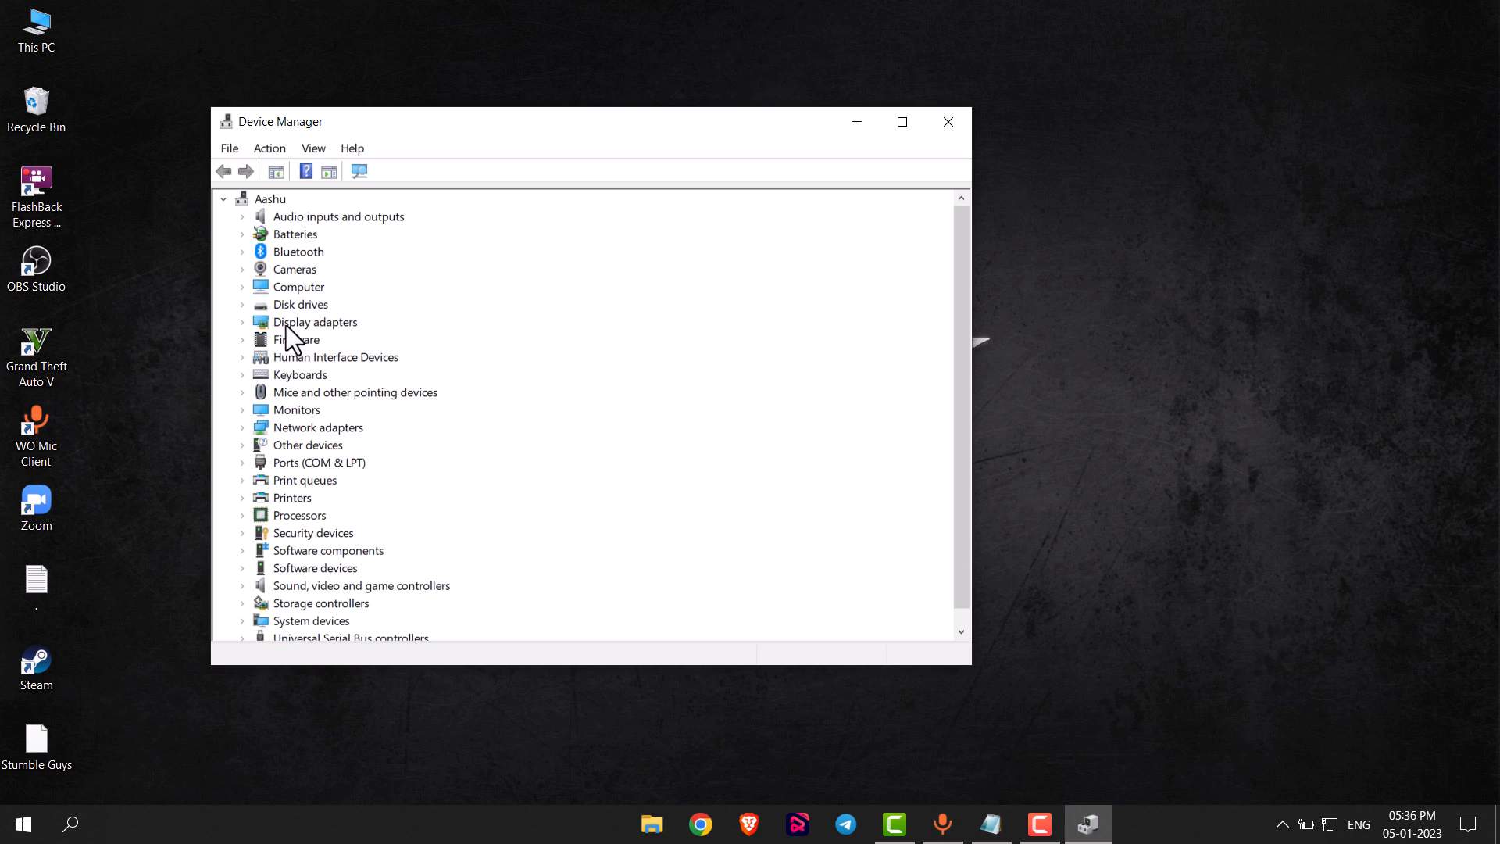
{"action": "left_click", "coordinate": [315, 321]}
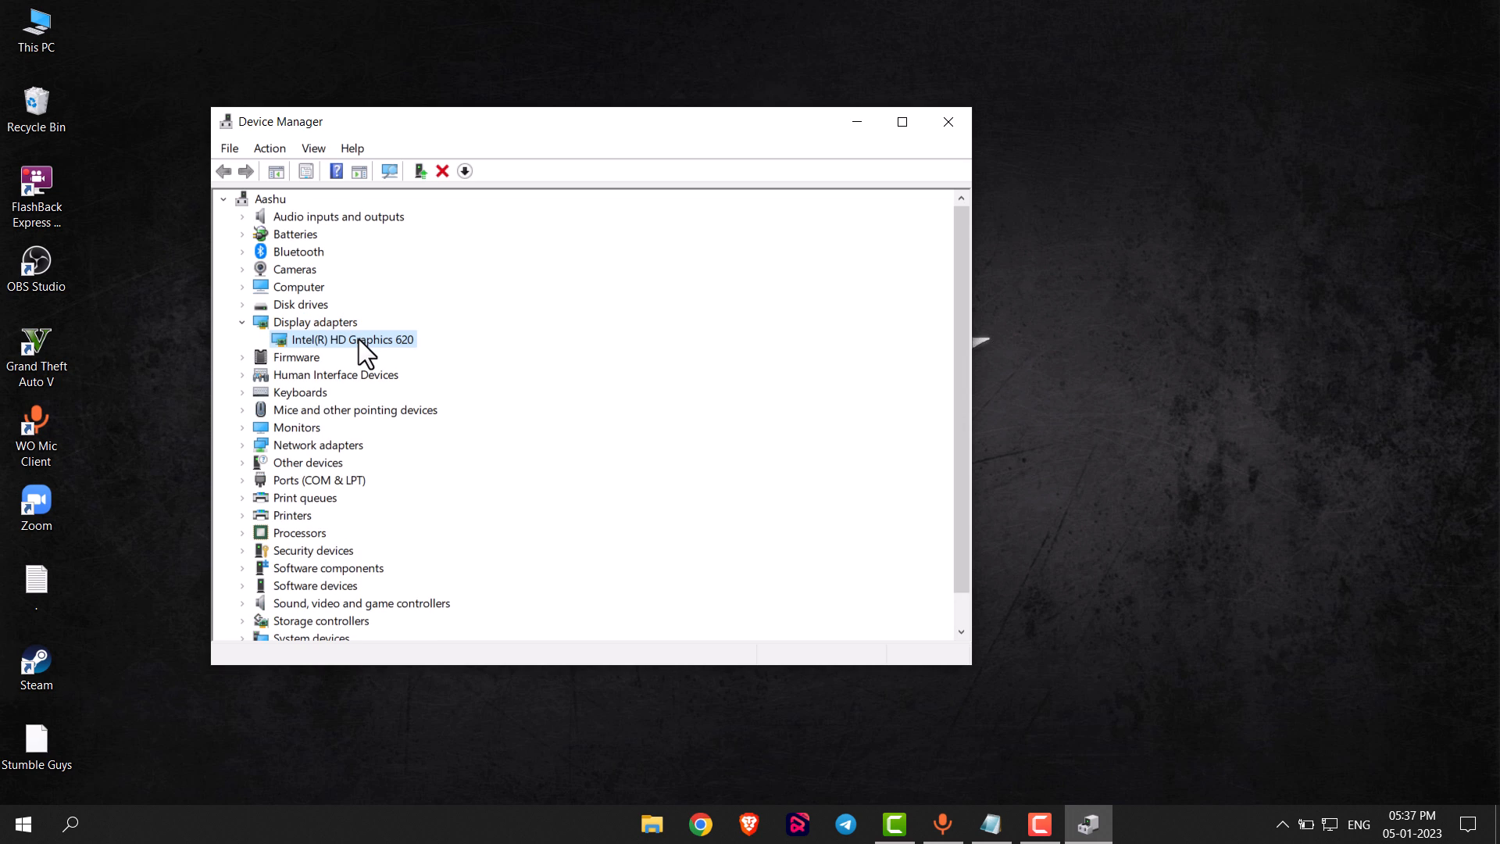
- Open Intel(R) HD Graphics 620 properties on the Driver tab, showing version 27.20.100.9664
{"action": "right_click", "coordinate": [351, 338]}
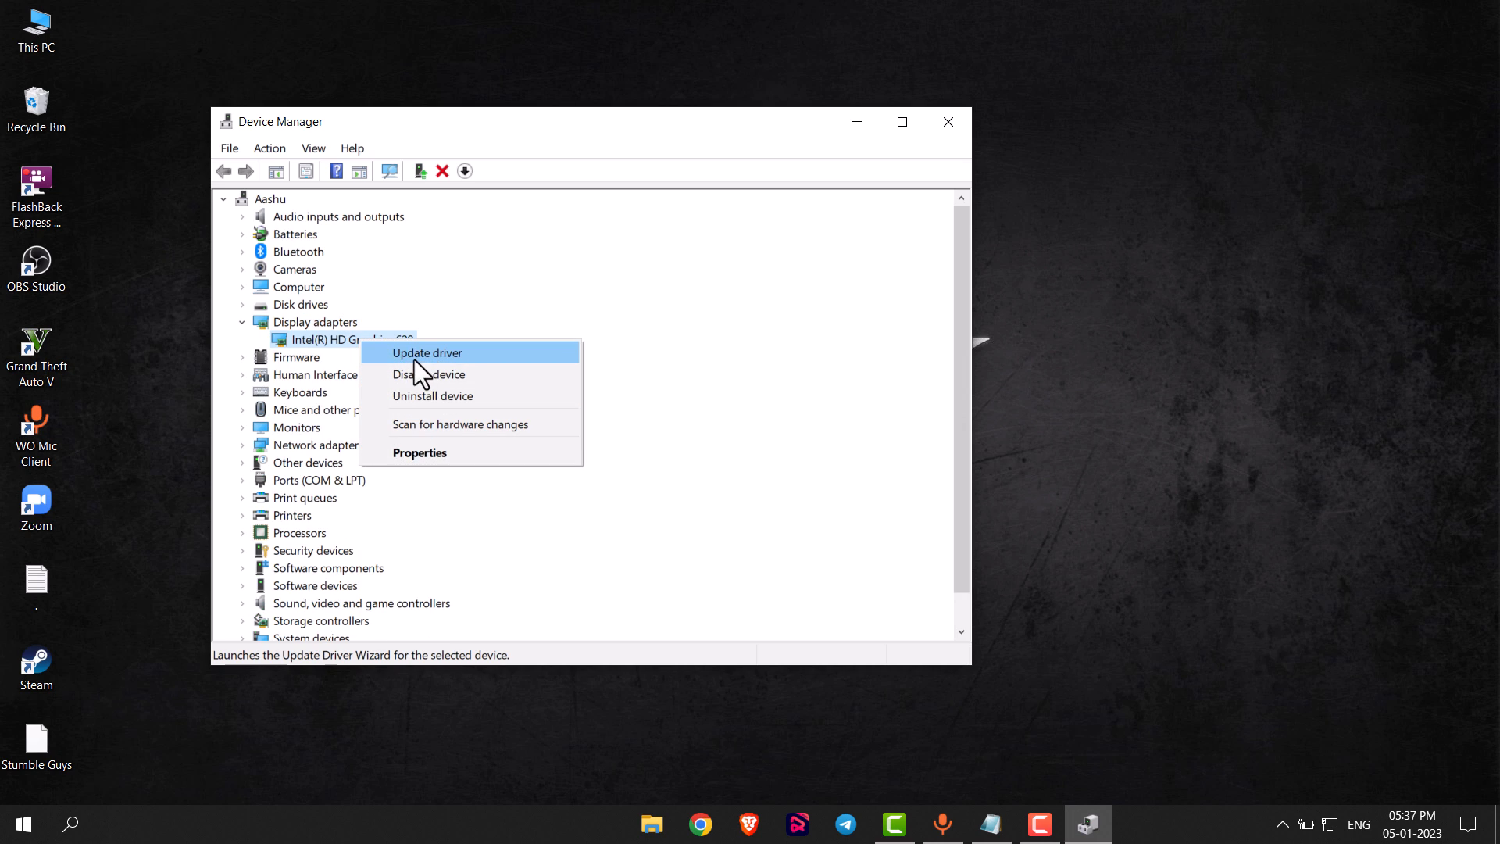
{"action": "mouse_move", "coordinate": [448, 453]}
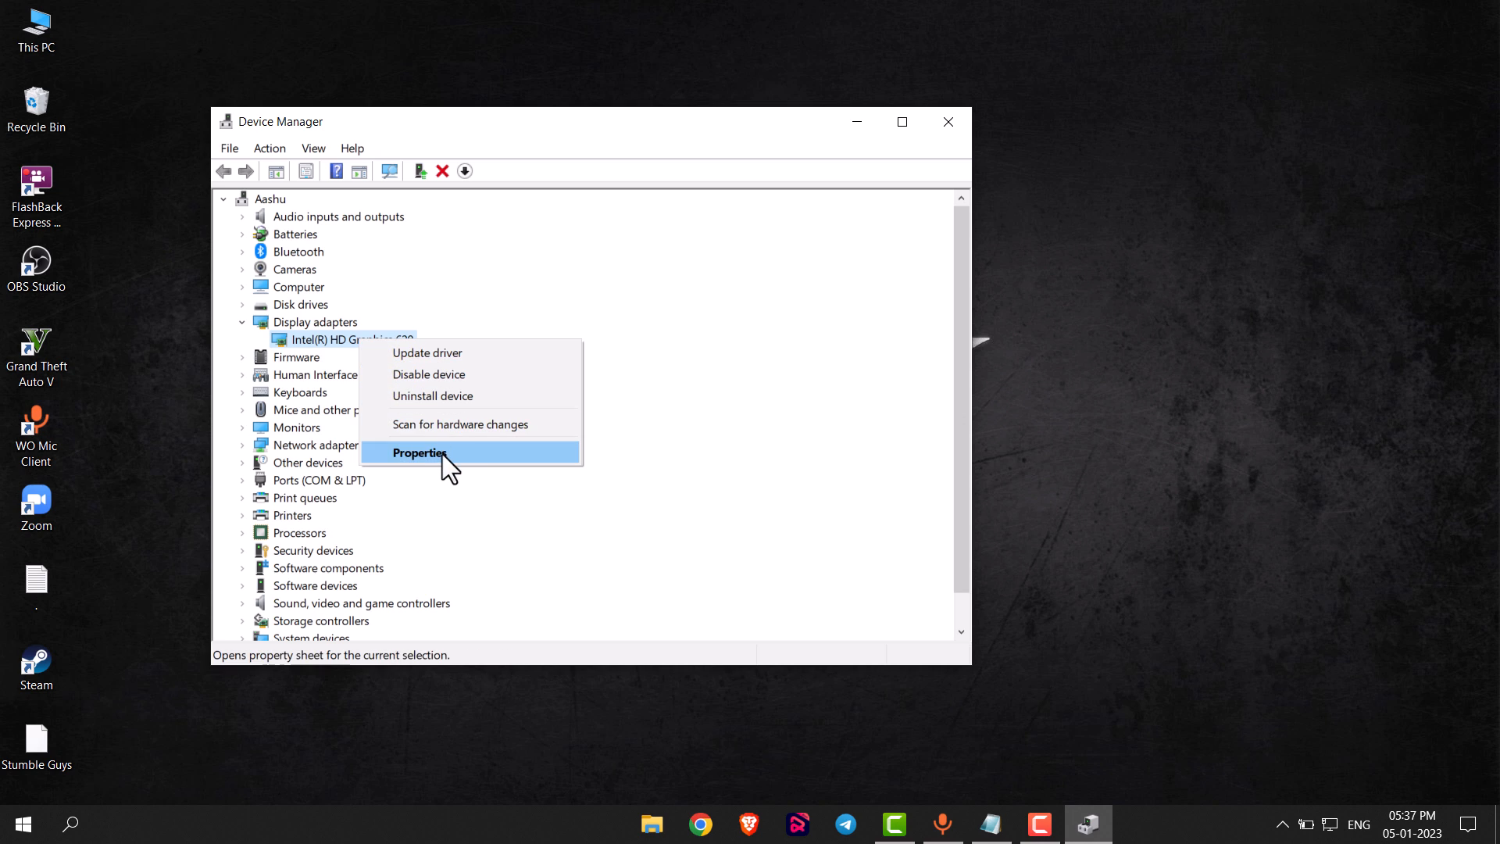
{"action": "left_click", "coordinate": [419, 453]}
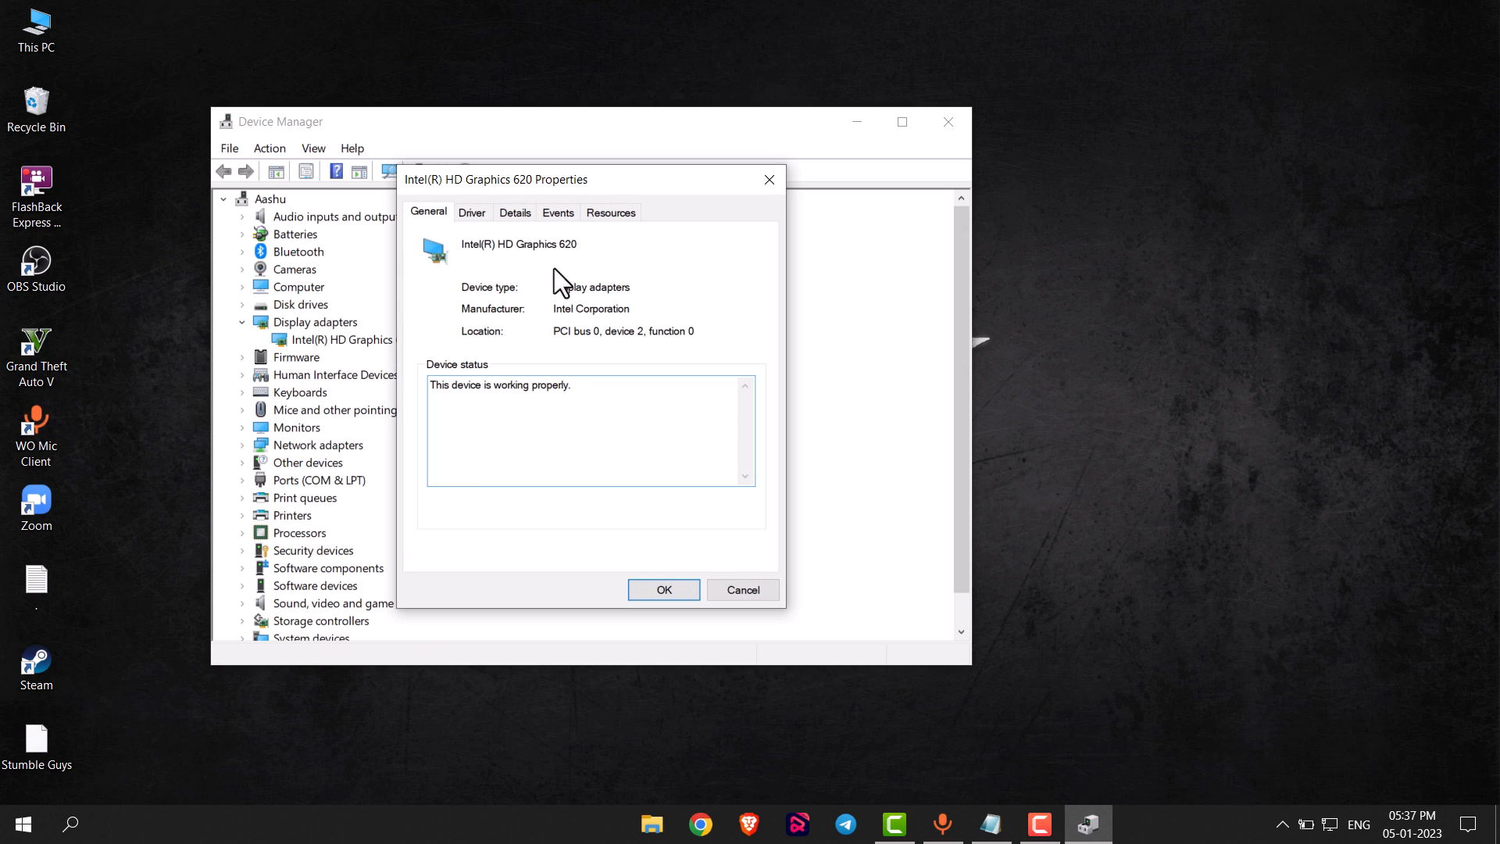
{"action": "left_click", "coordinate": [471, 212]}
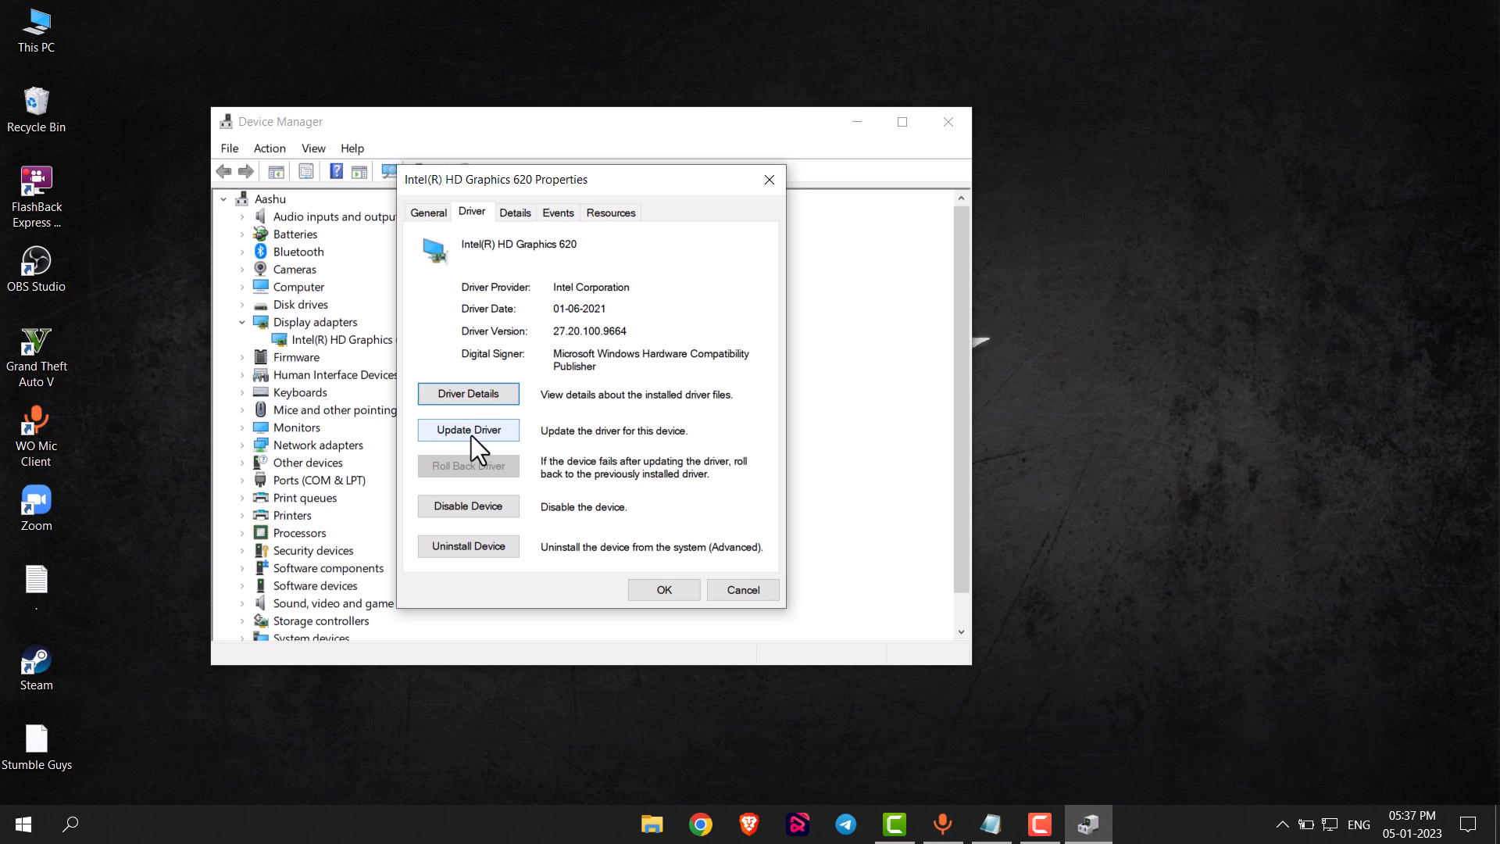
- Search automatically for a newer graphics driver, find the best is installed, and close both dialogs
{"action": "left_click", "coordinate": [468, 429]}
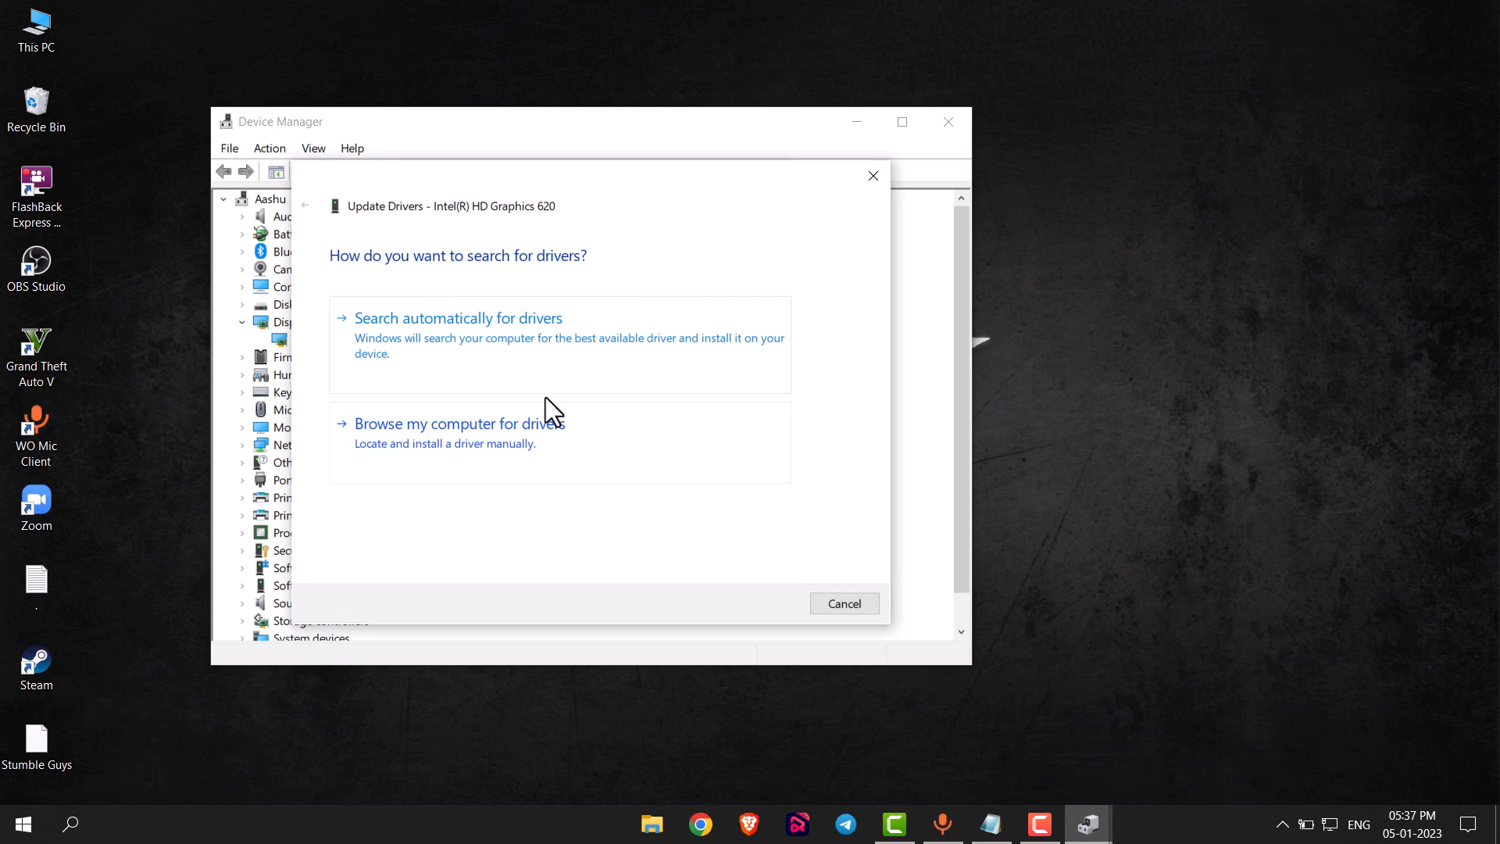
{"action": "mouse_move", "coordinate": [480, 346]}
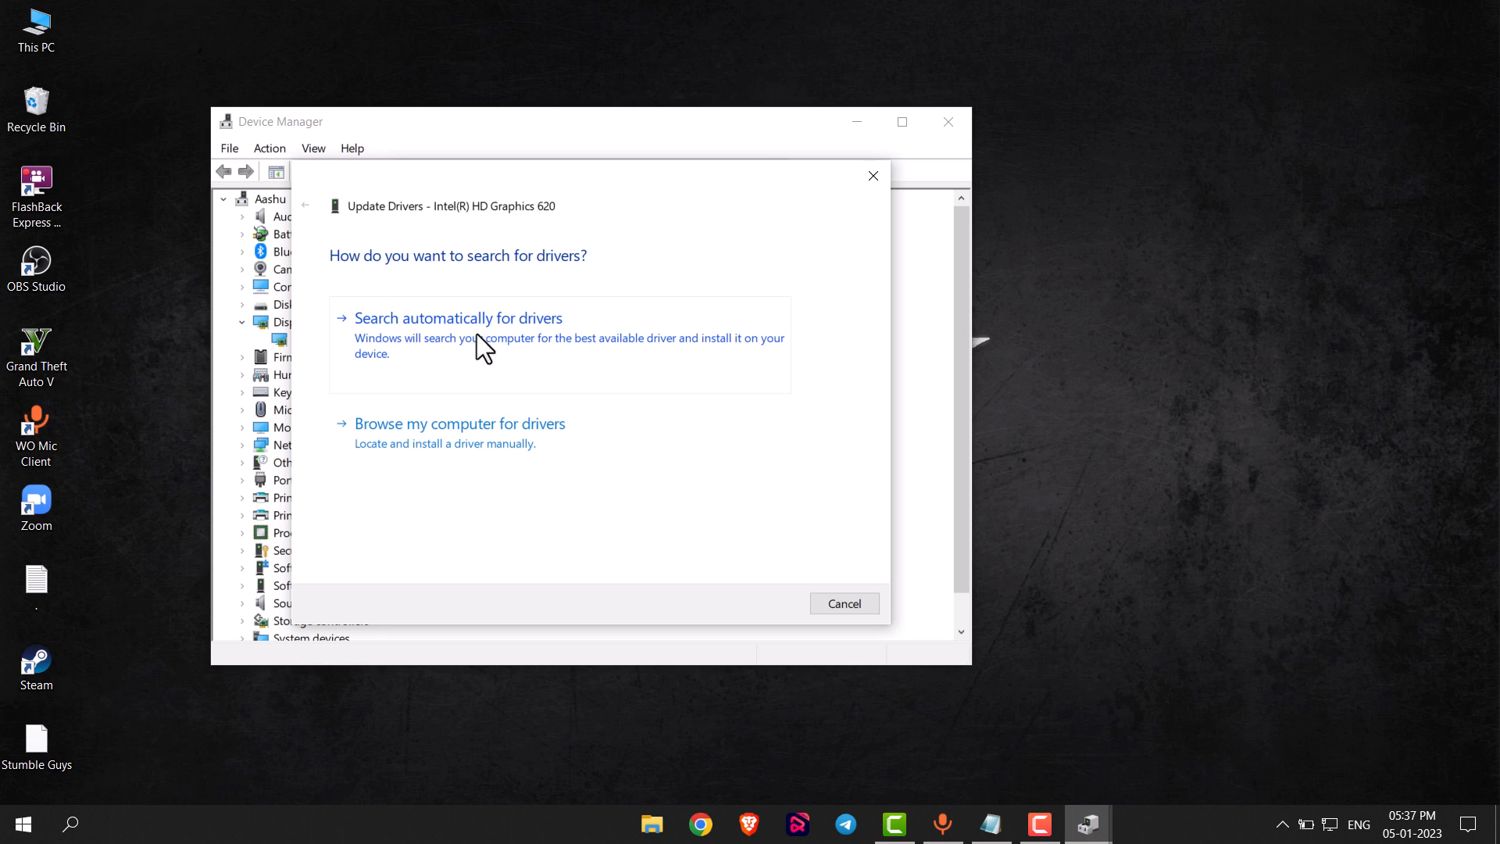
{"action": "mouse_move", "coordinate": [491, 329]}
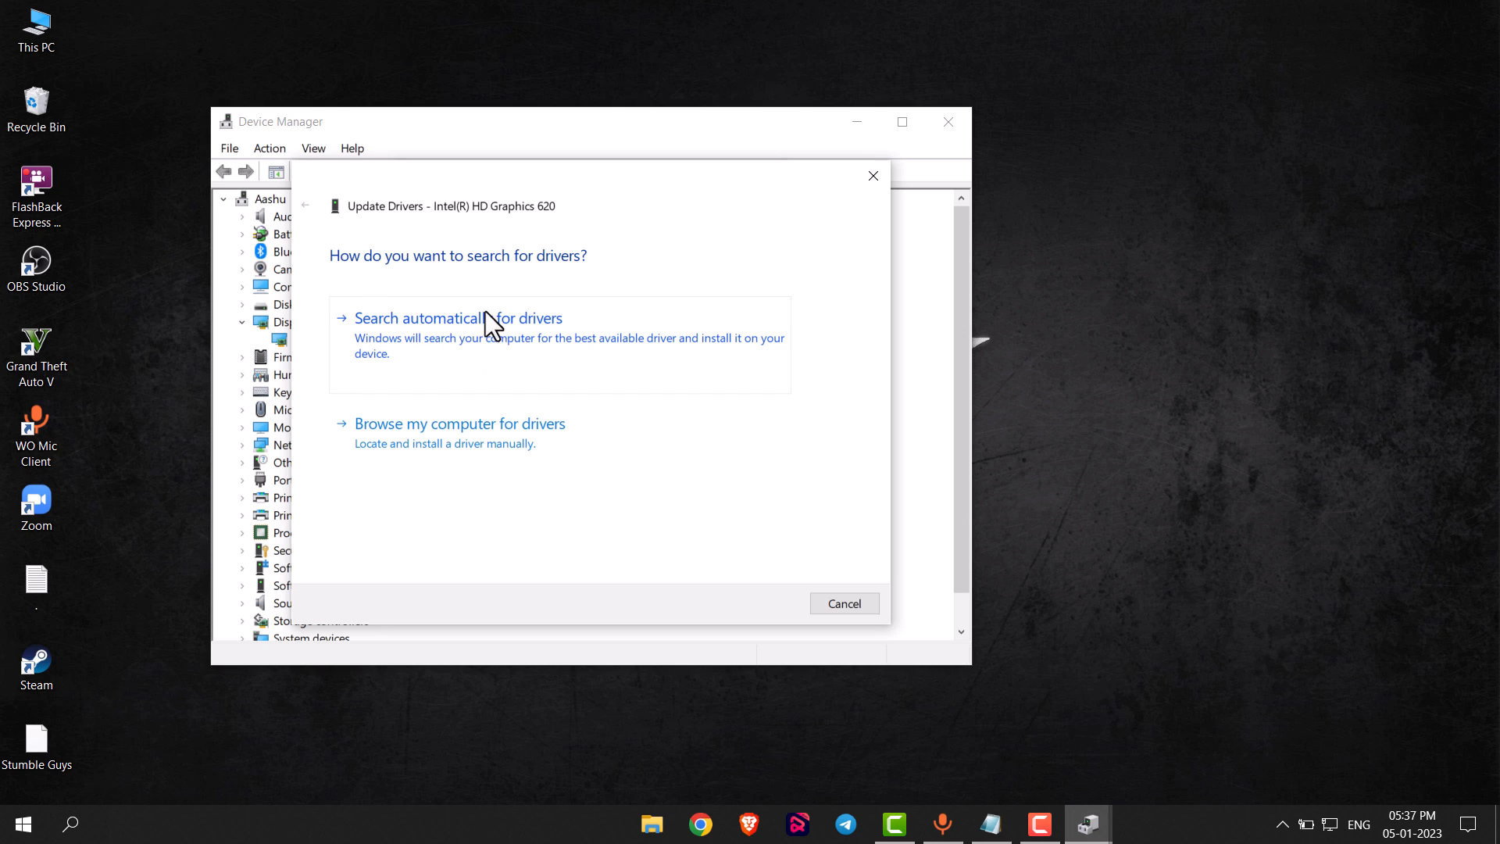
{"action": "left_click", "coordinate": [457, 318]}
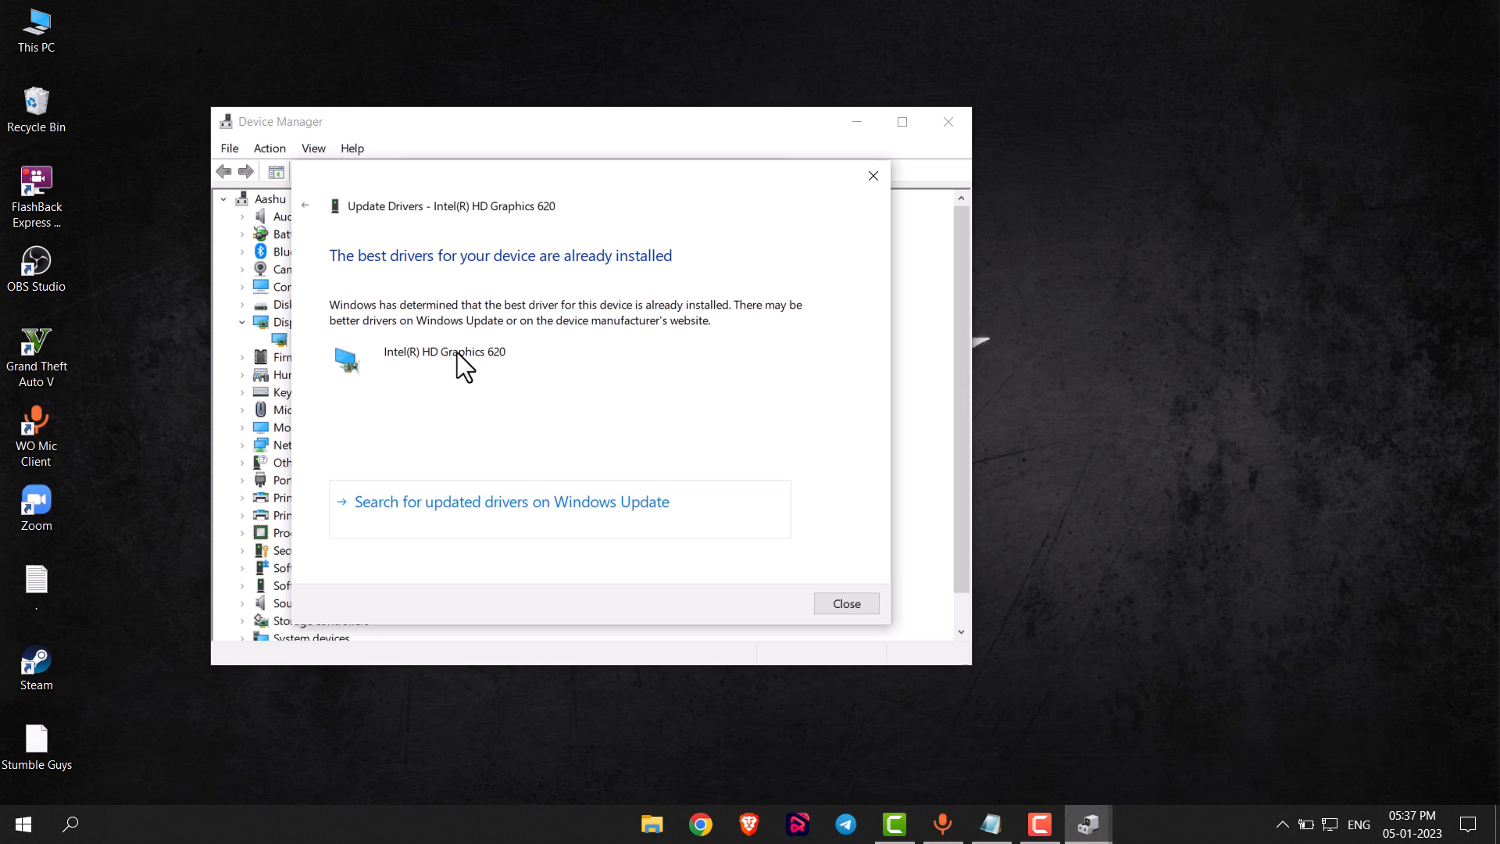
{"action": "mouse_move", "coordinate": [395, 286]}
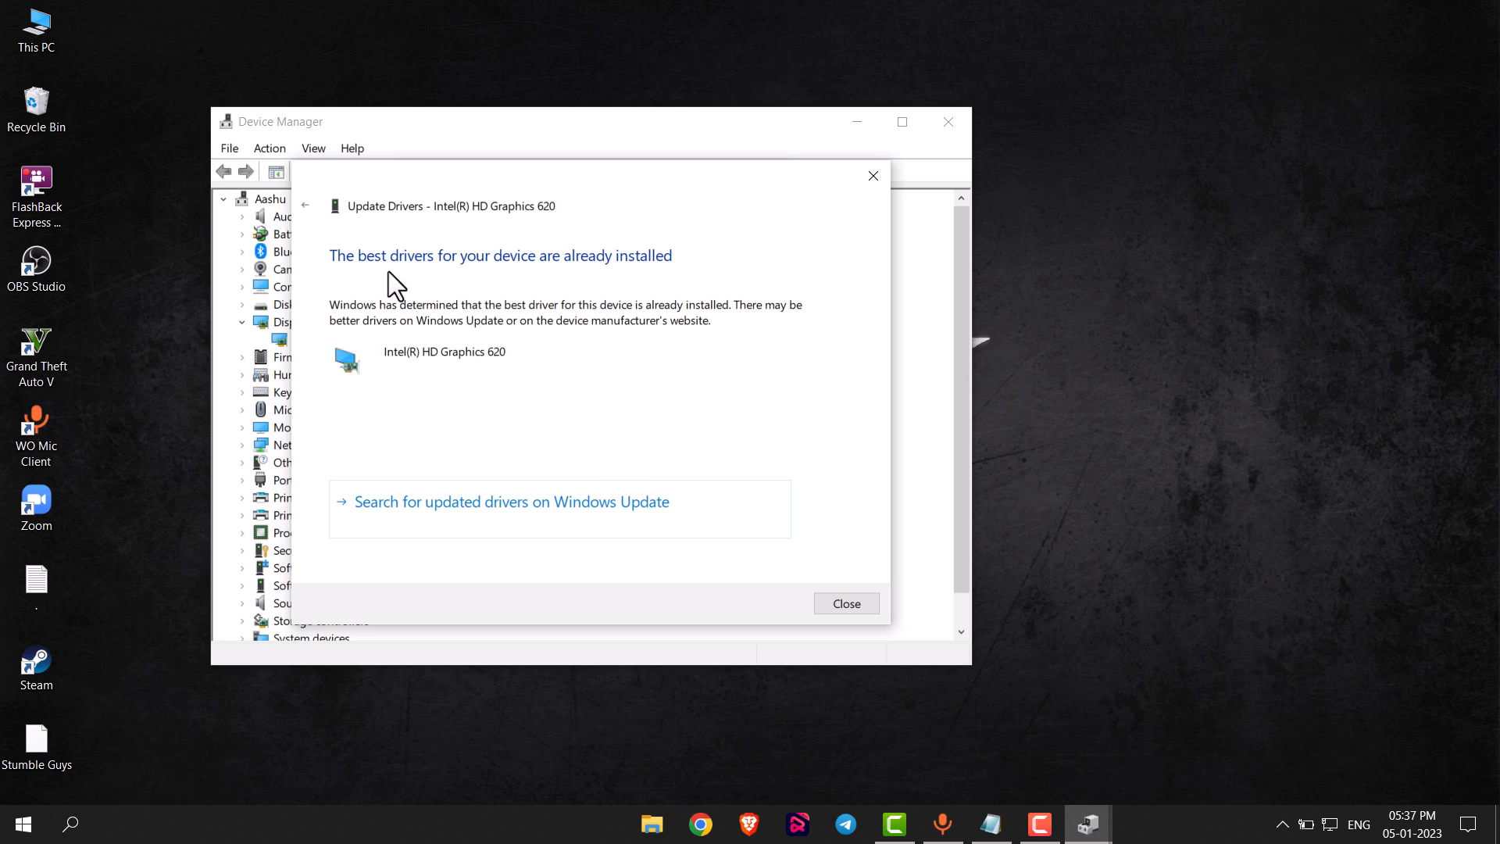
{"action": "mouse_move", "coordinate": [627, 335]}
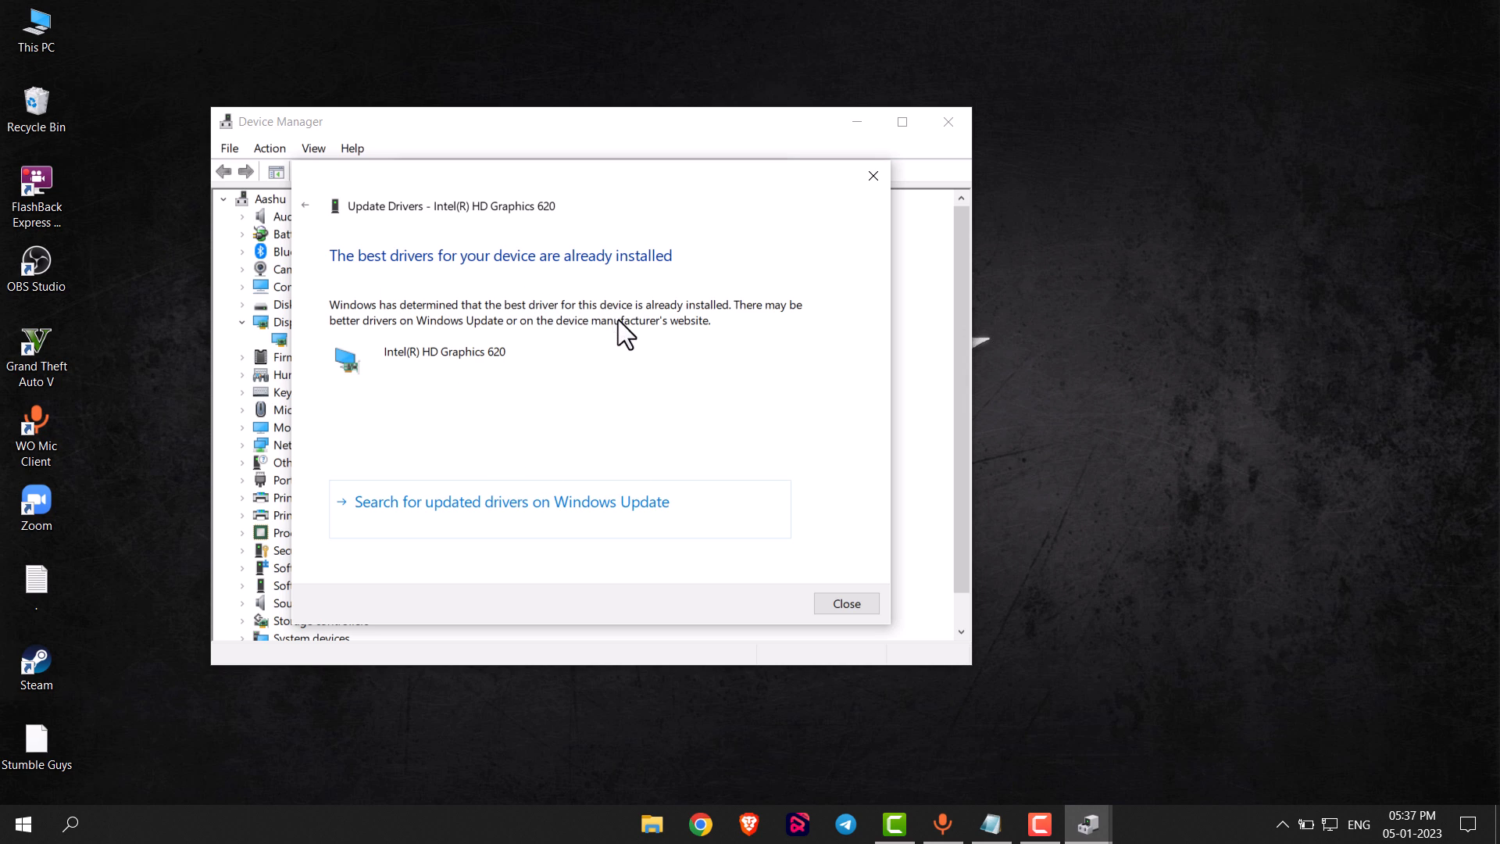
{"action": "mouse_move", "coordinate": [845, 602]}
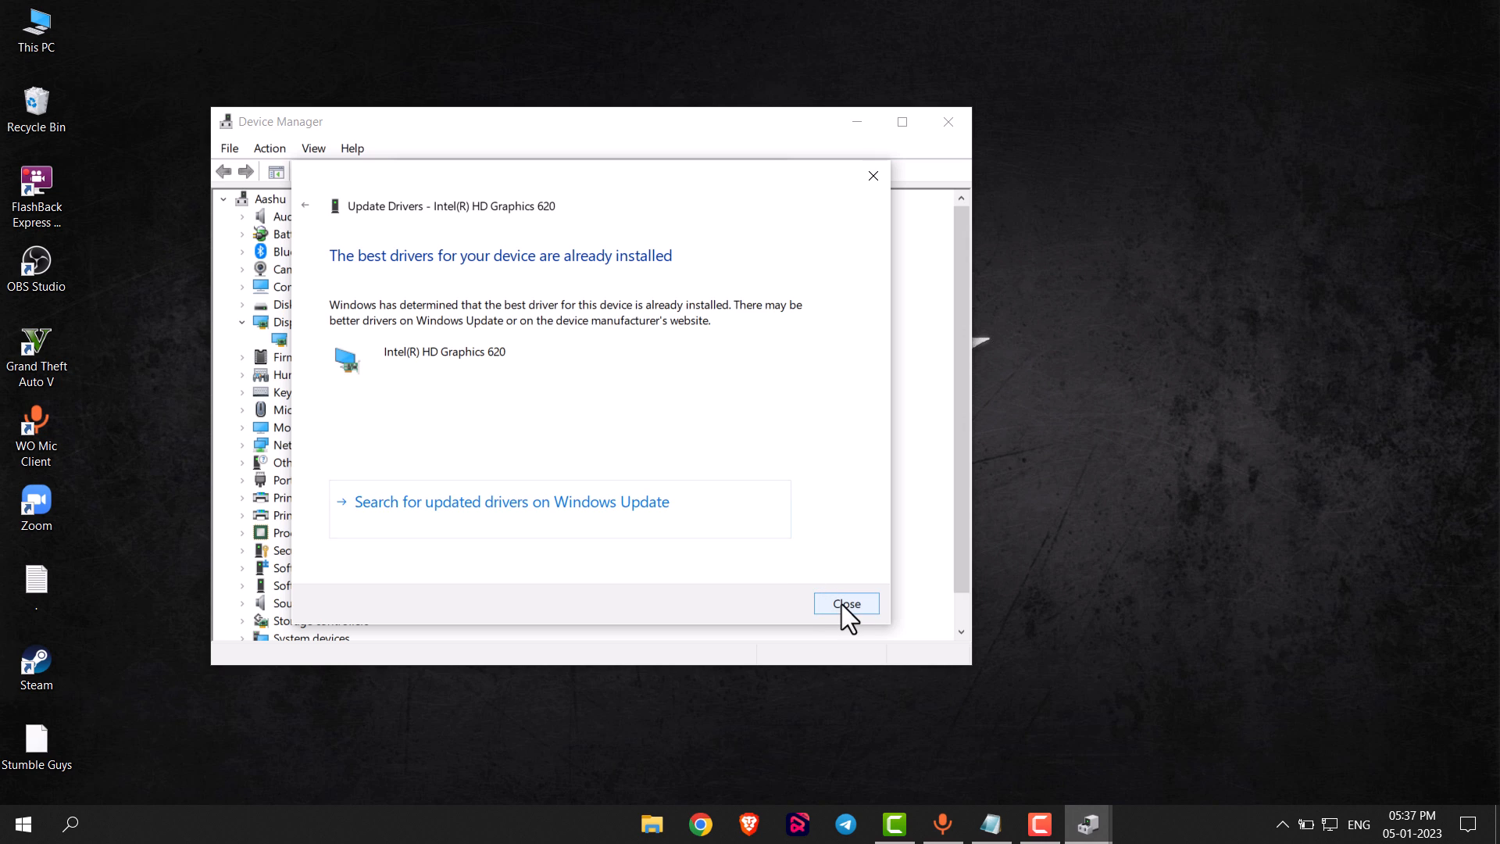
{"action": "mouse_move", "coordinate": [719, 579]}
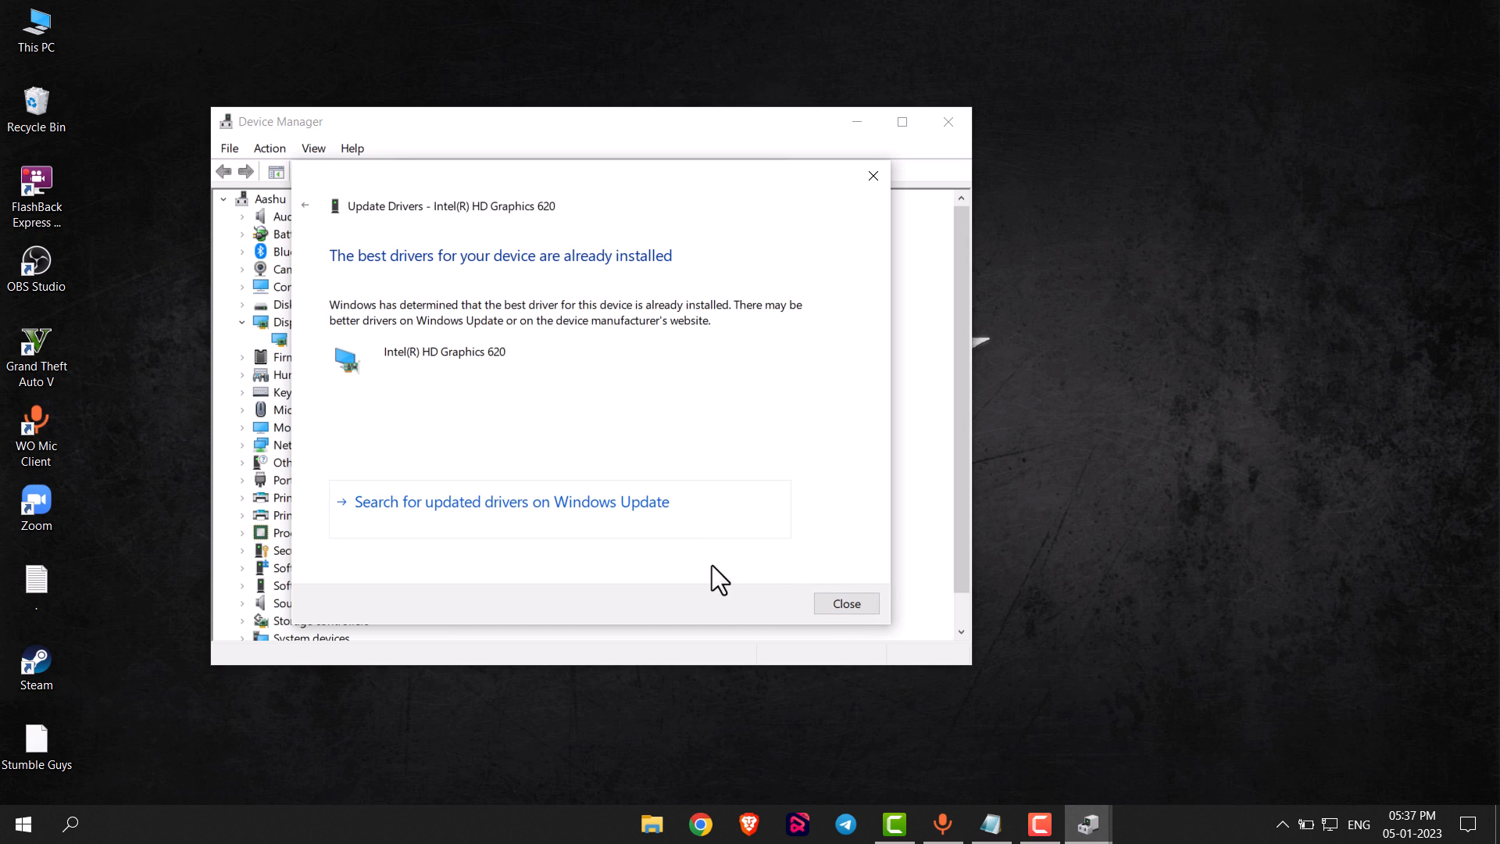
{"action": "left_click", "coordinate": [845, 603]}
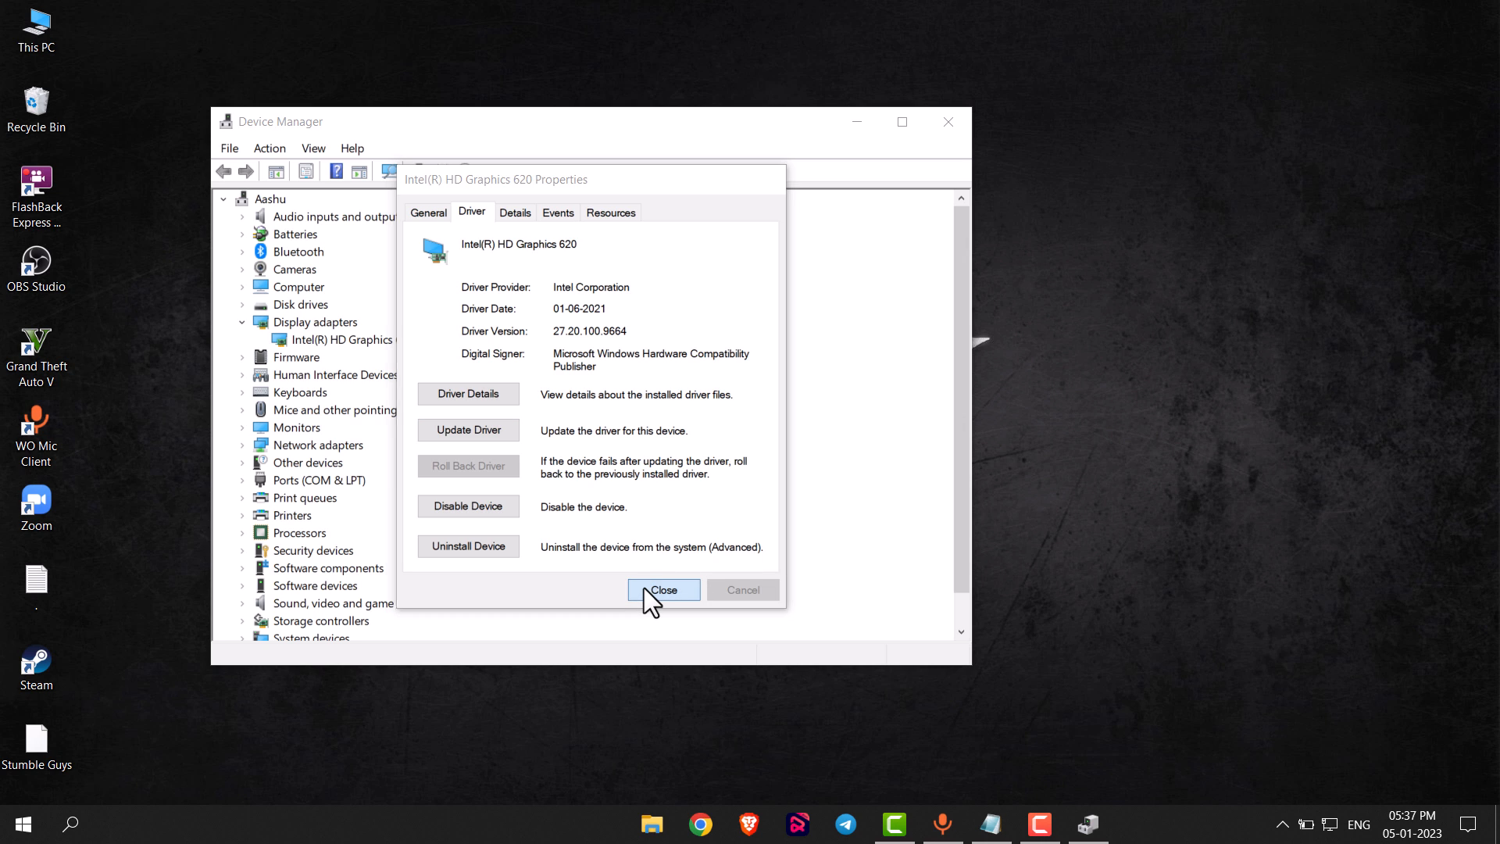
{"action": "left_click", "coordinate": [664, 590]}
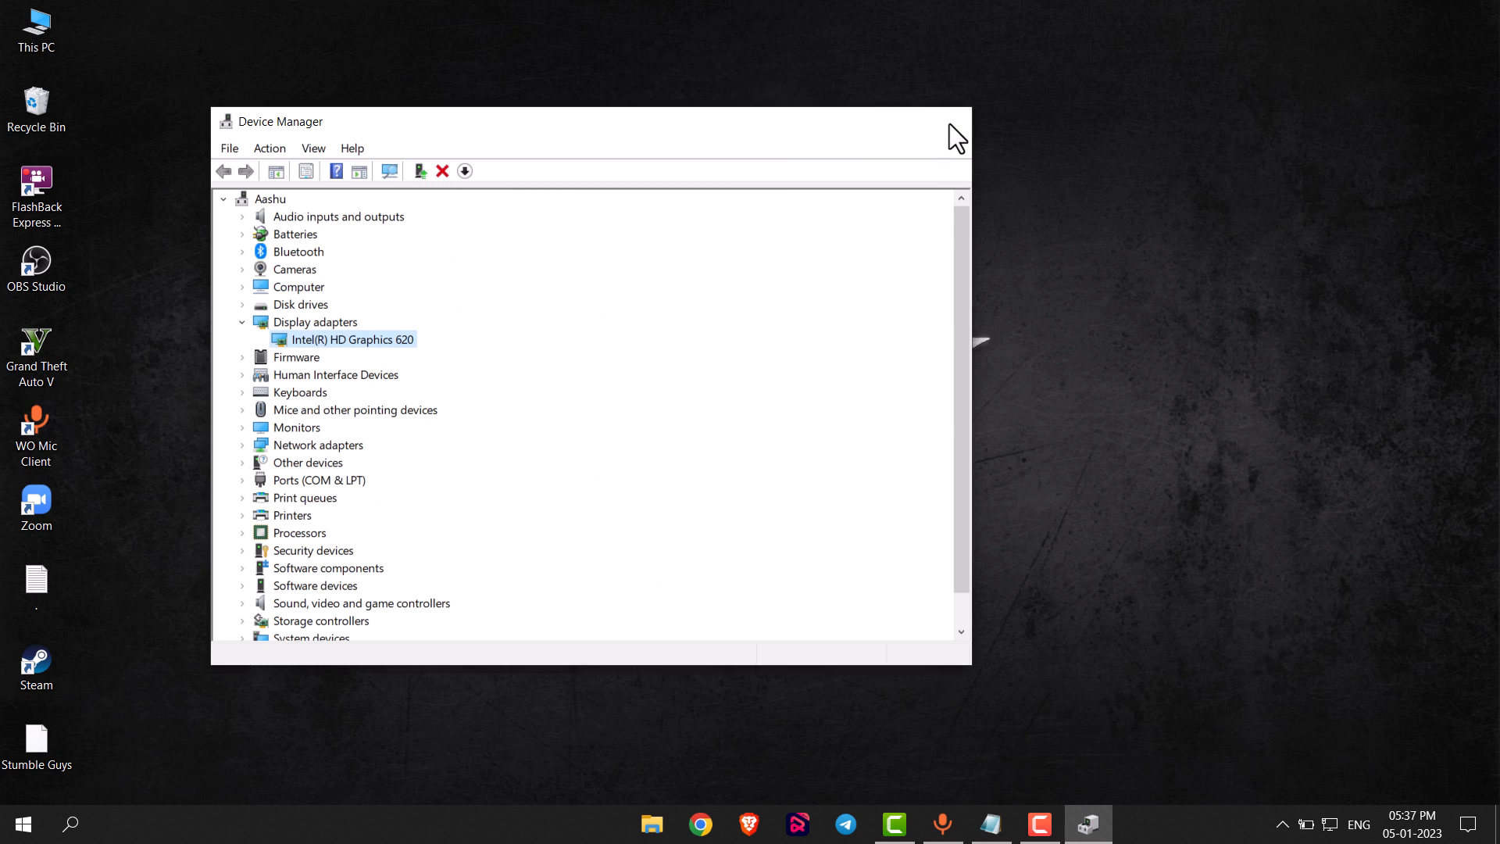